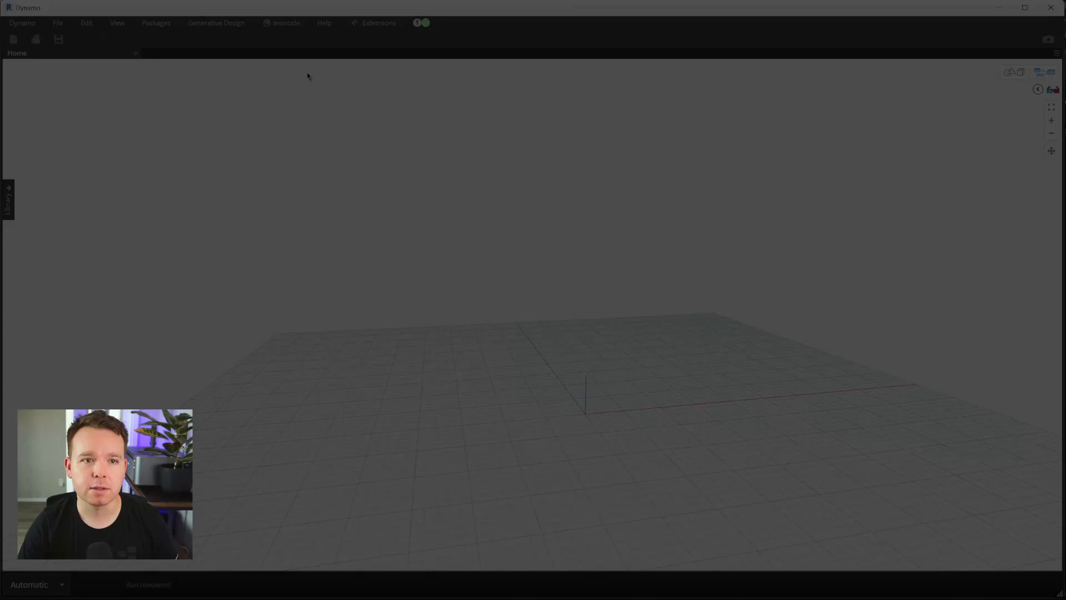
- Enable Monocle's simple search panel from the Monocle menu and begin searching 'all'
left_click(285, 22)
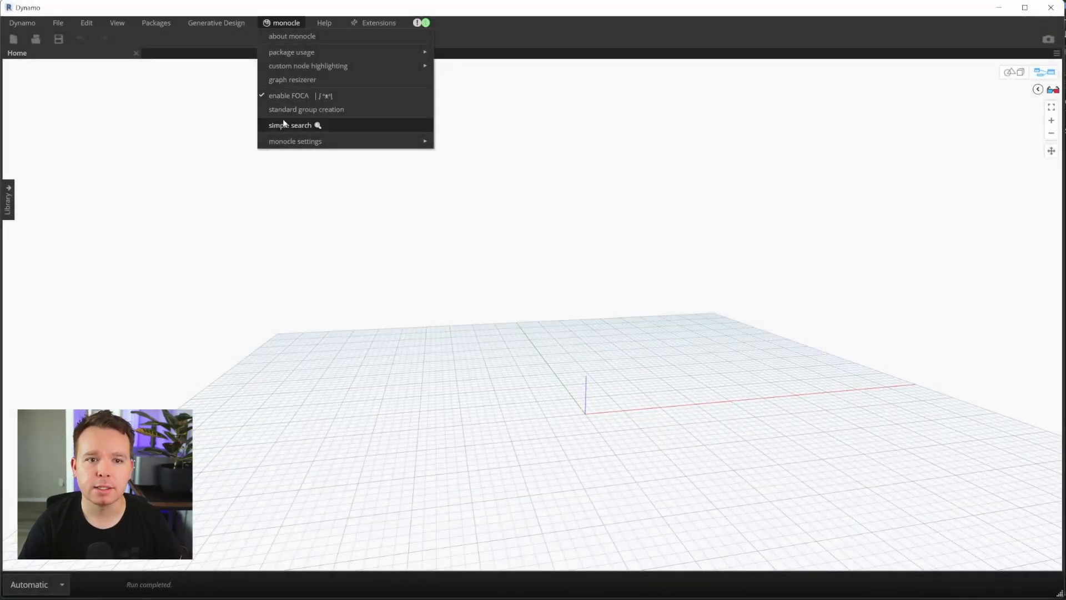
left_click(291, 125)
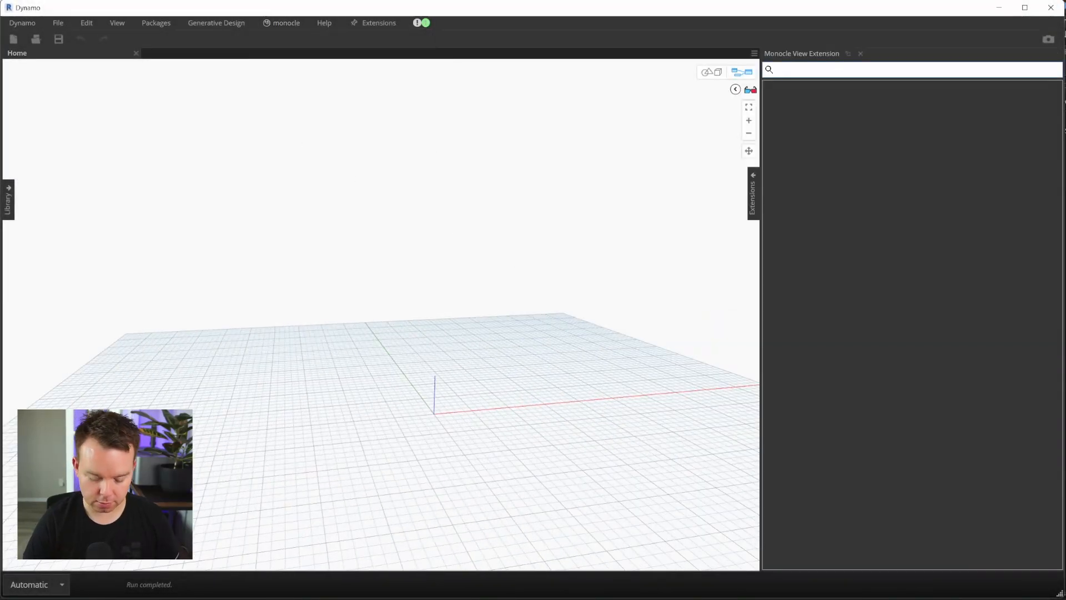
type("all")
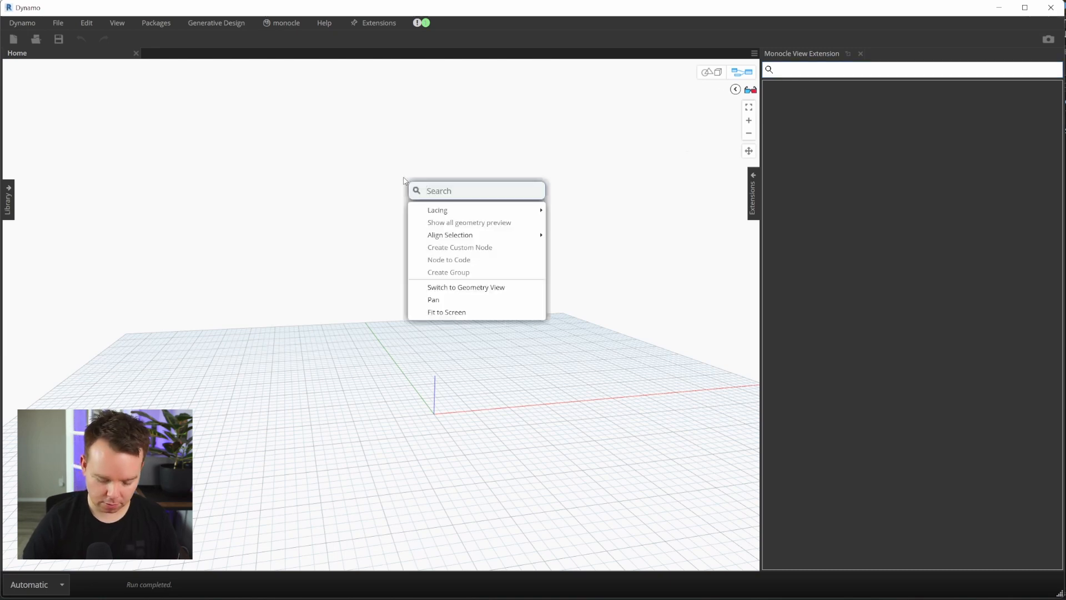
type("allelements")
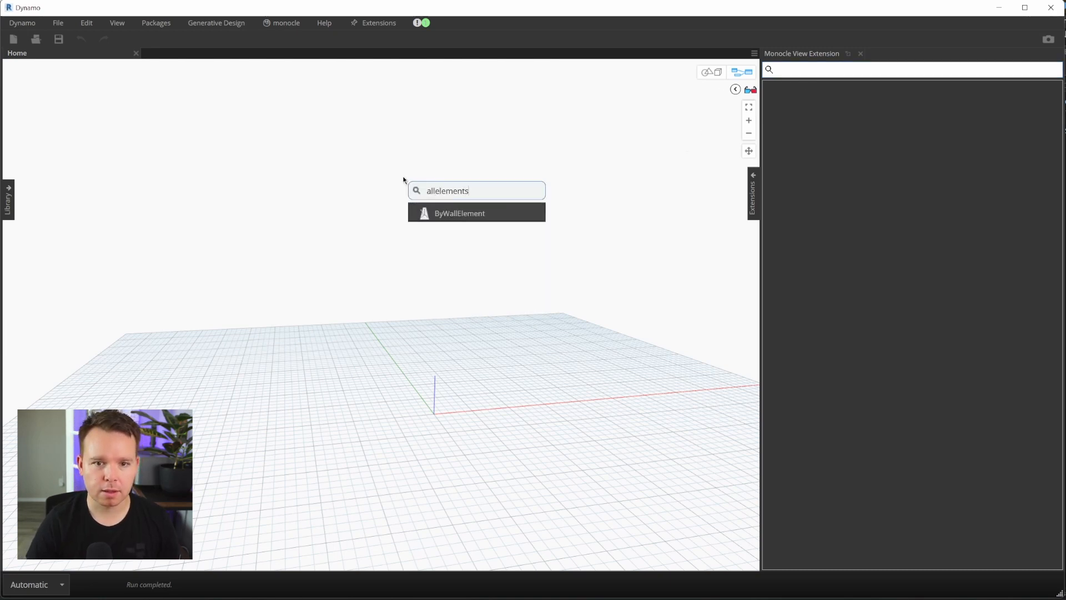
type("of")
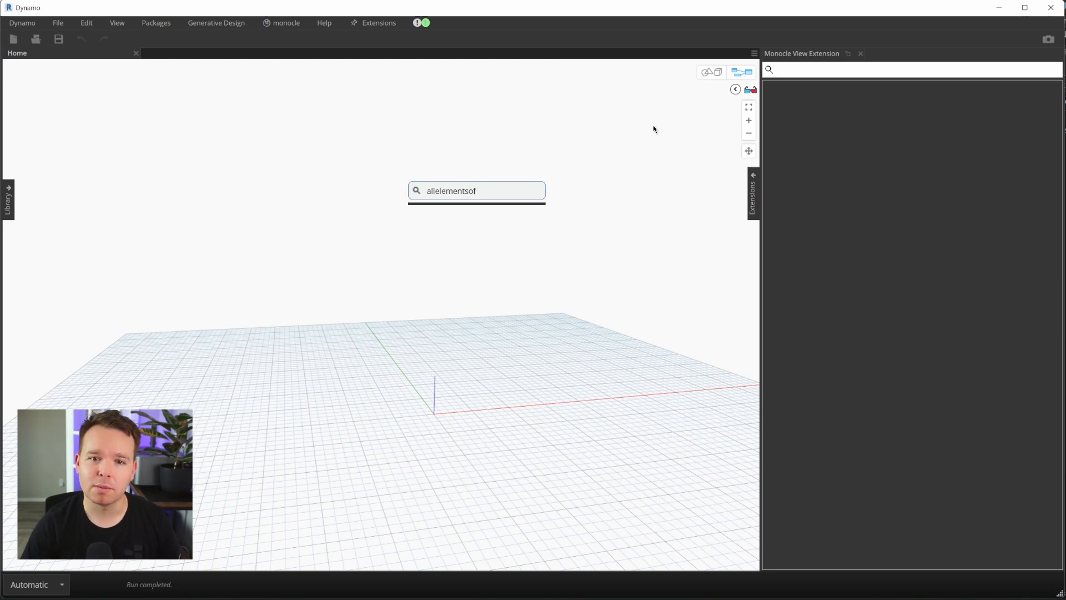
left_click(883, 69)
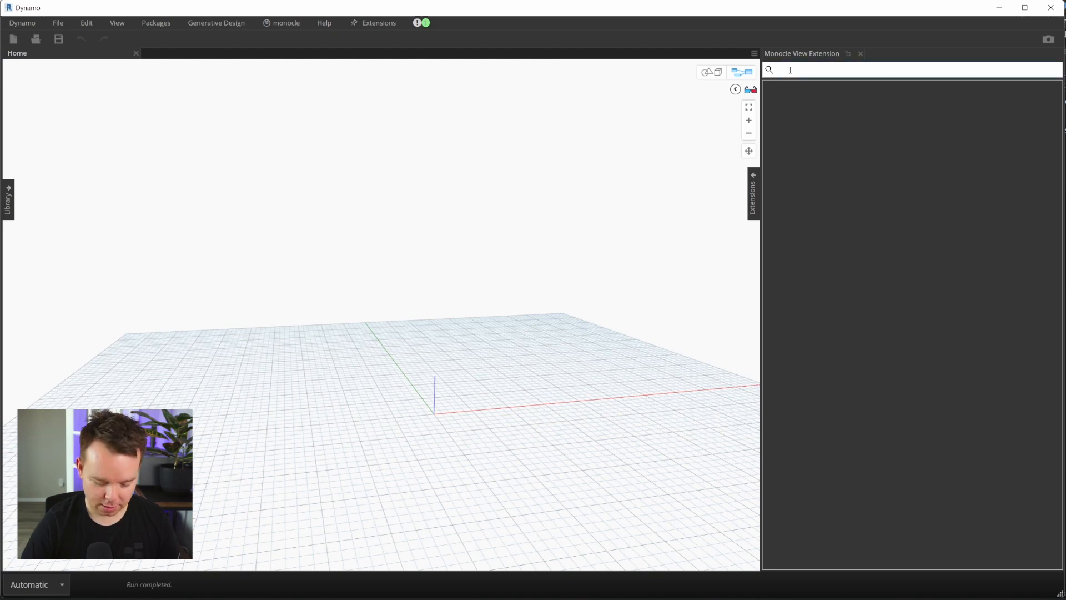
- Search 'allelement' and 'listjoin' to place All Elements of Category and List.Join nodes
type("allelementsofcateg")
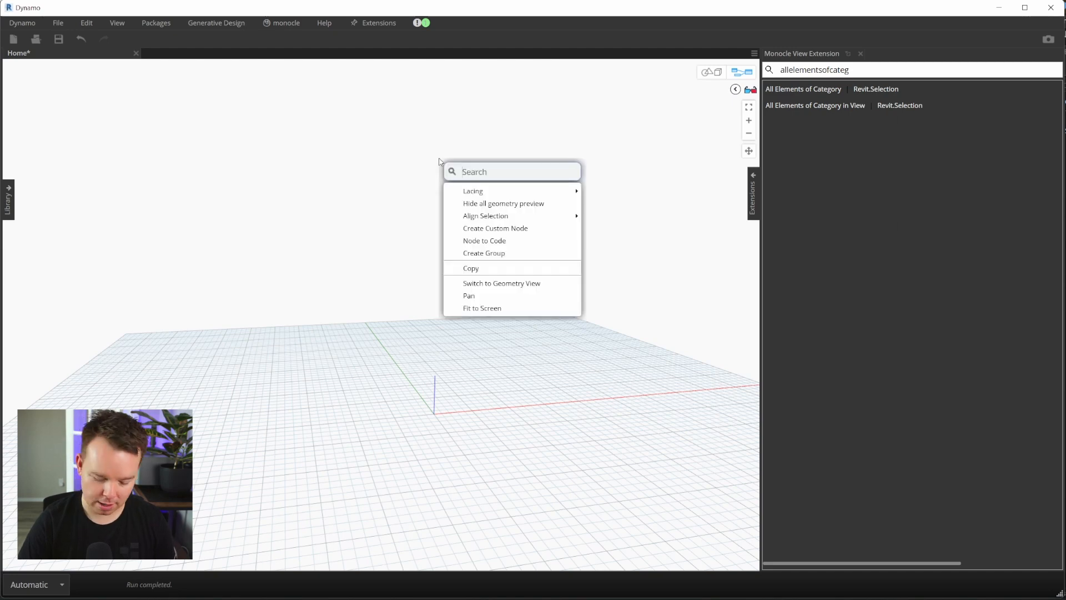
type("list")
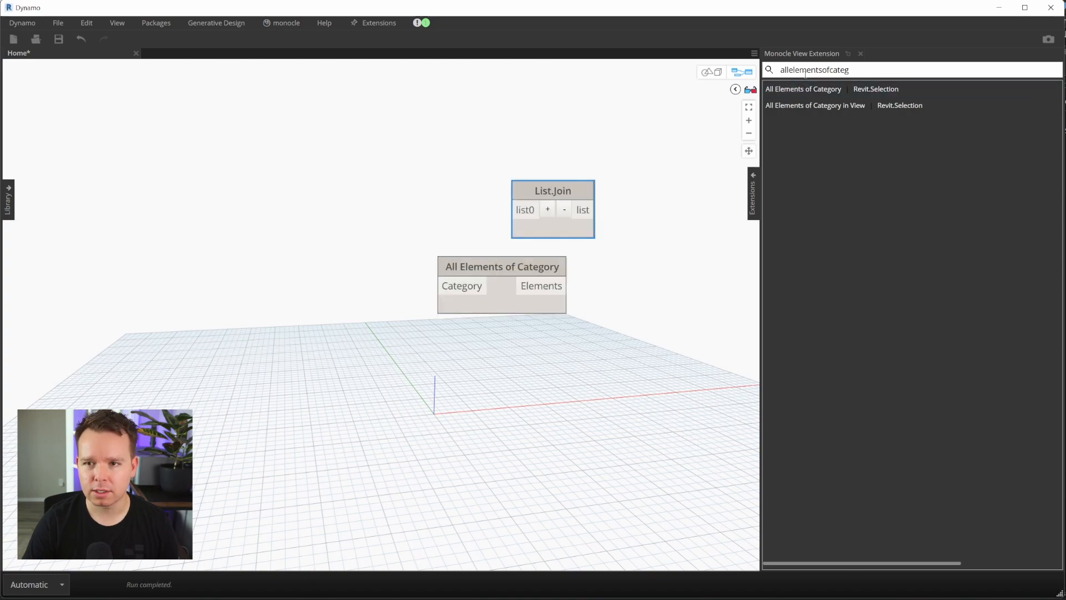
type("list.jo")
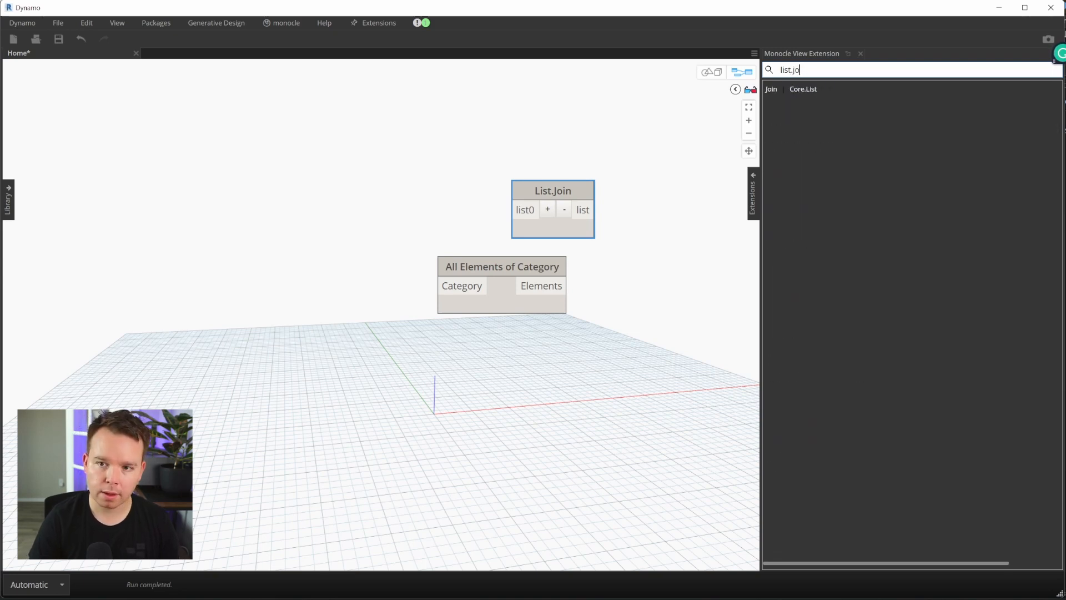
right_click(279, 191)
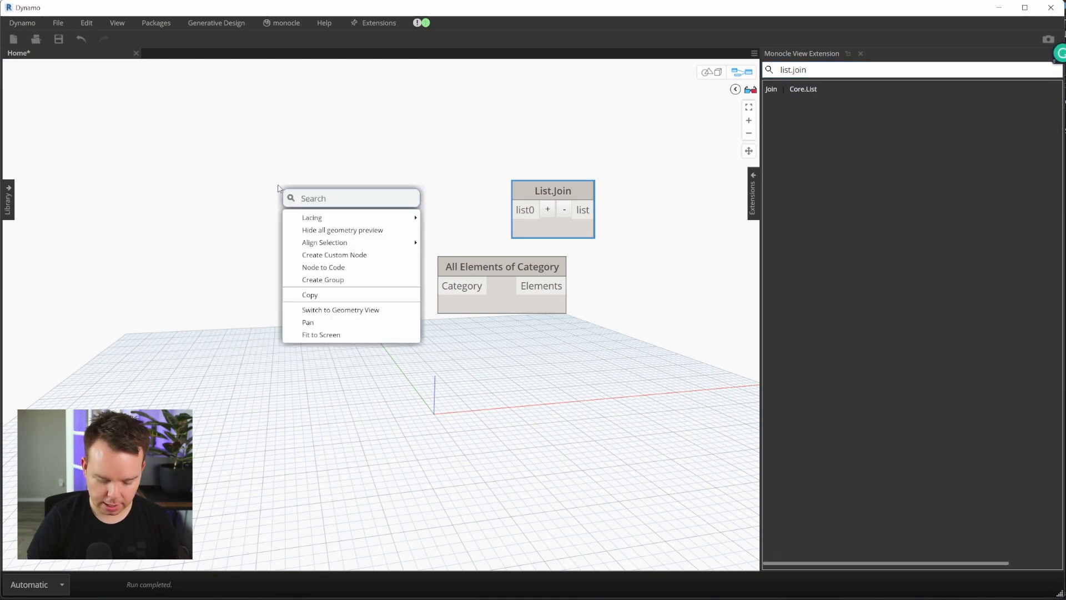
type("listjoin")
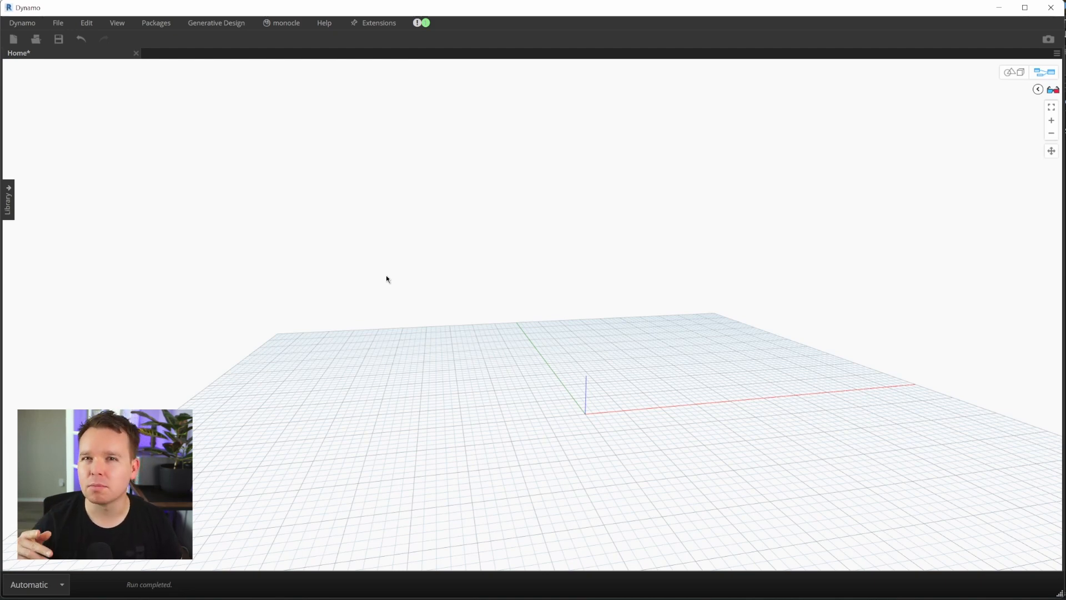
mouse_move(435, 227)
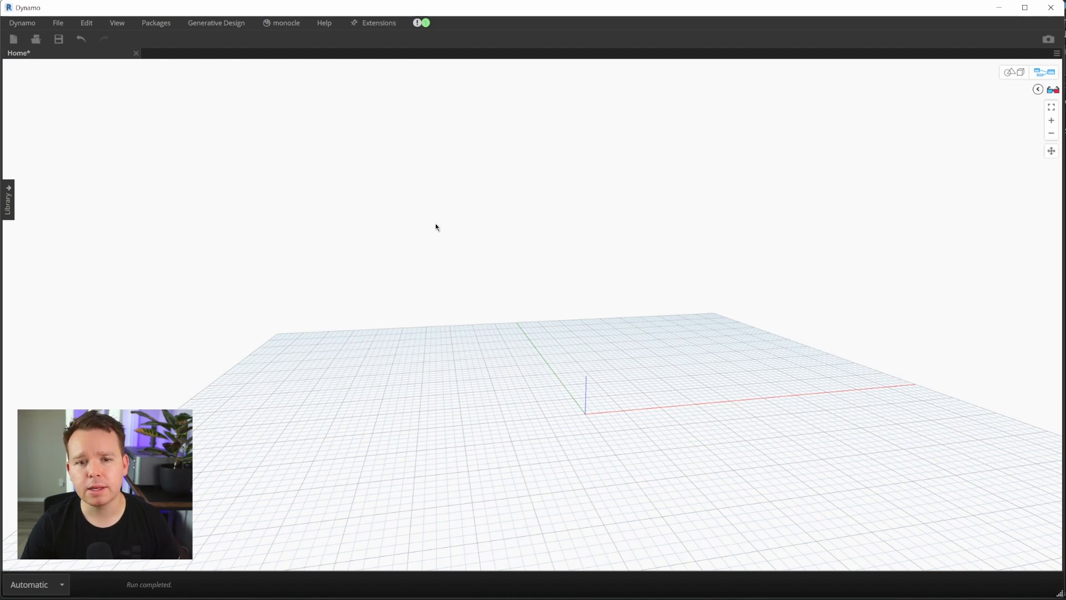
mouse_move(435, 238)
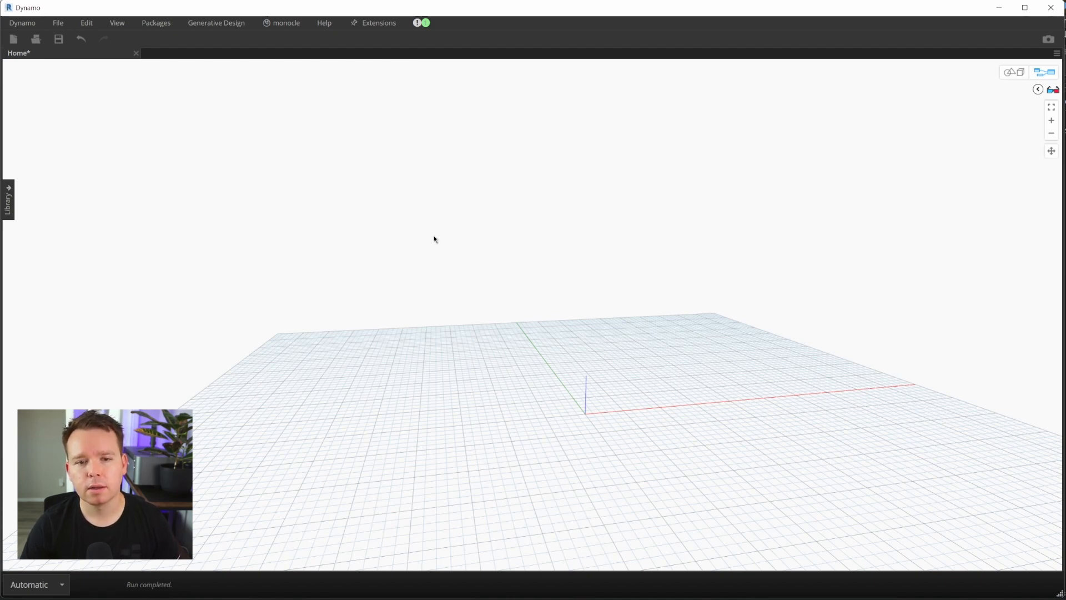
- Double-click the empty canvas to create a blank Code Block node
double_click(156, 146)
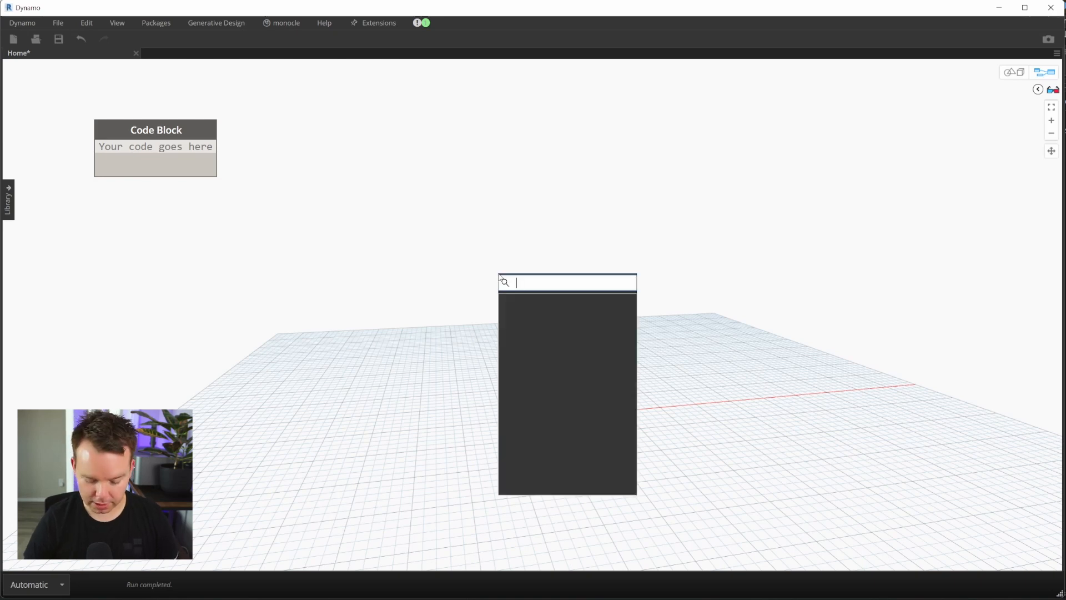
- Add the All Elements of Category node, then search 'categ' for Categories
type("allelementsof")
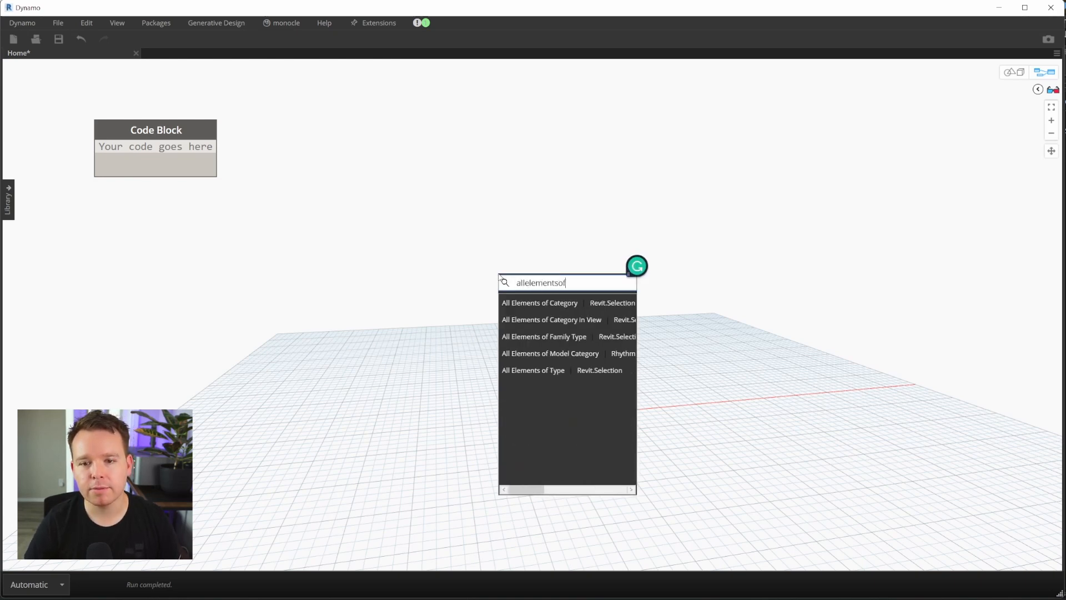
left_click(539, 303)
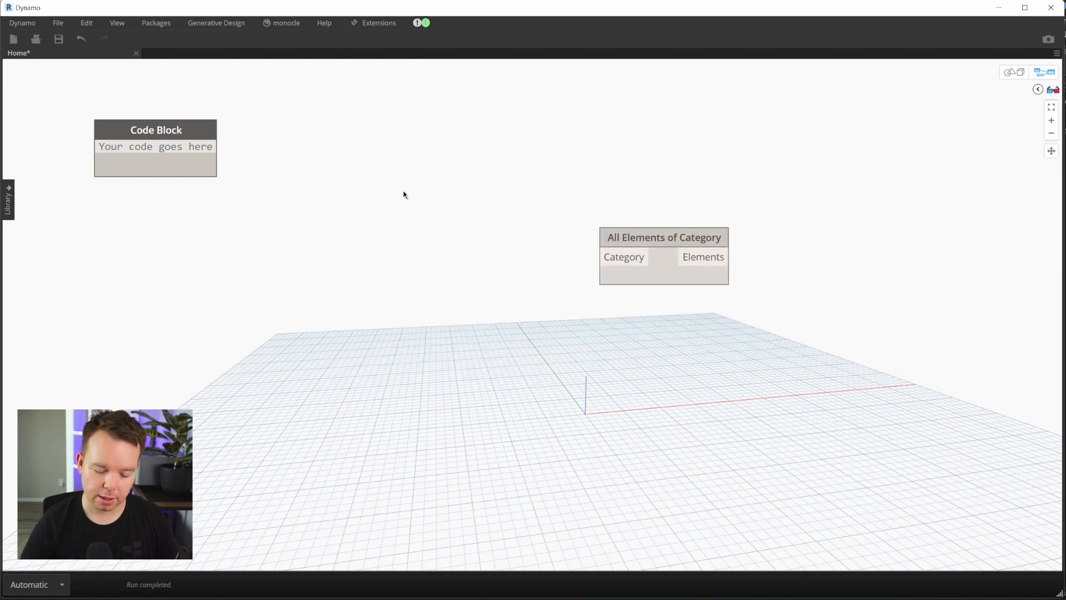
type("categ")
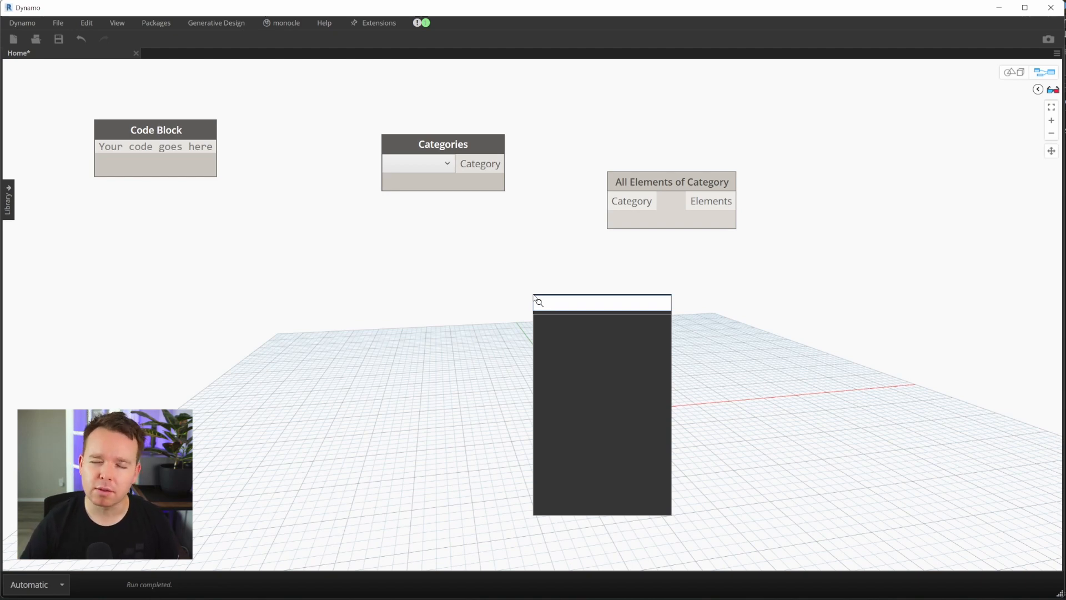
- Dismiss the empty search popup and nudge All Elements of Category up and left
left_click(482, 250)
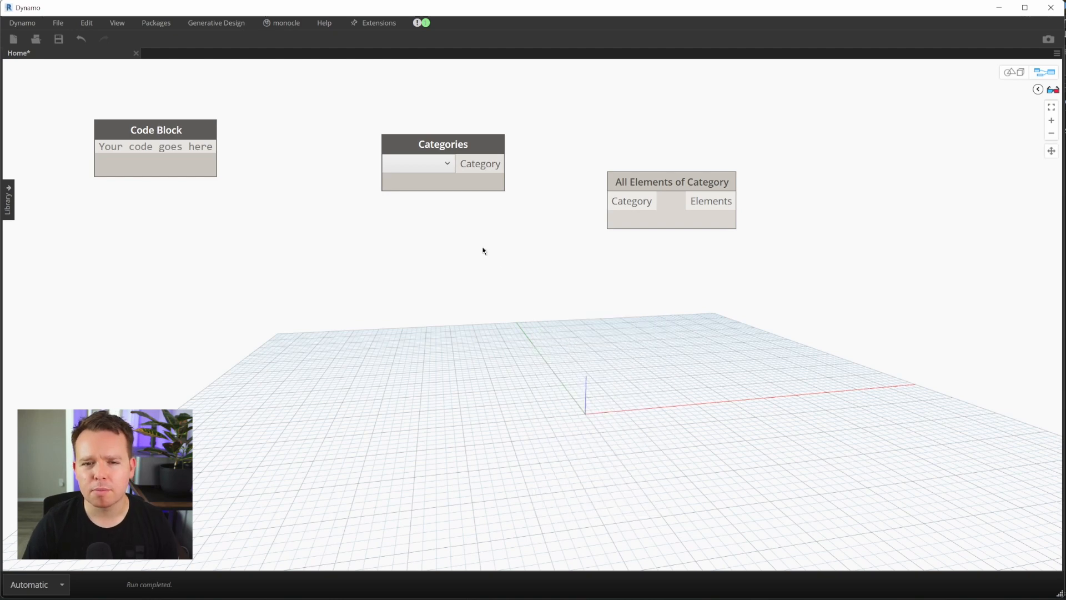
mouse_move(654, 312)
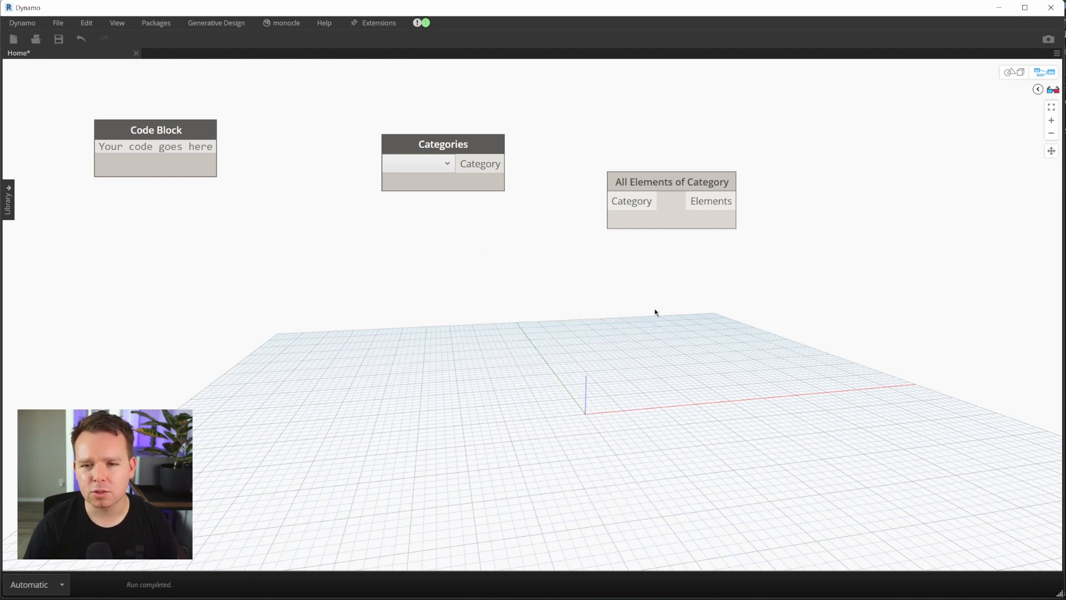
left_click(669, 181)
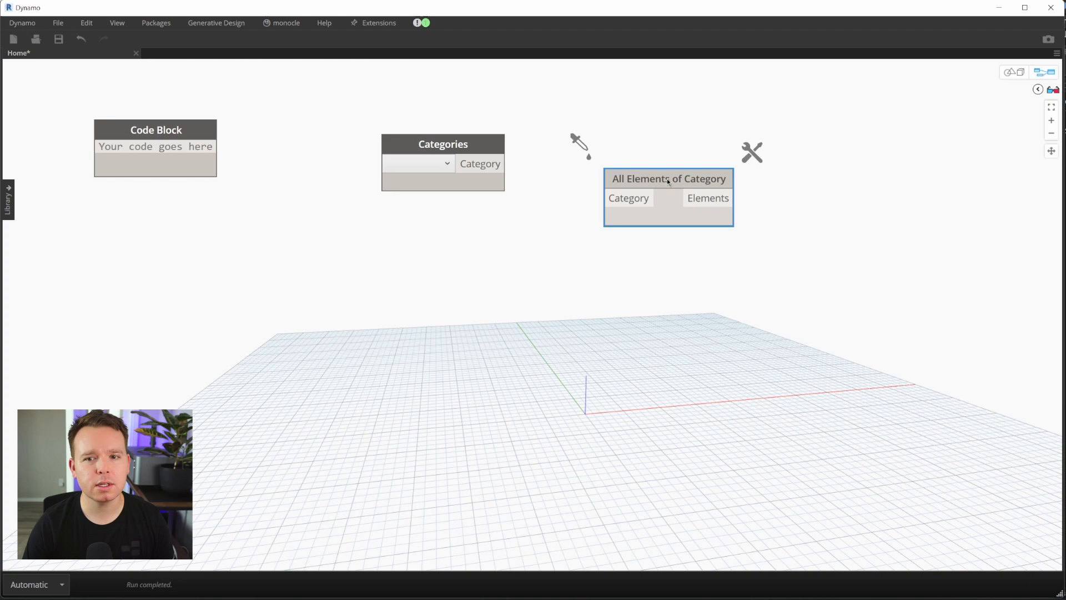
left_click_drag(668, 178, 641, 155)
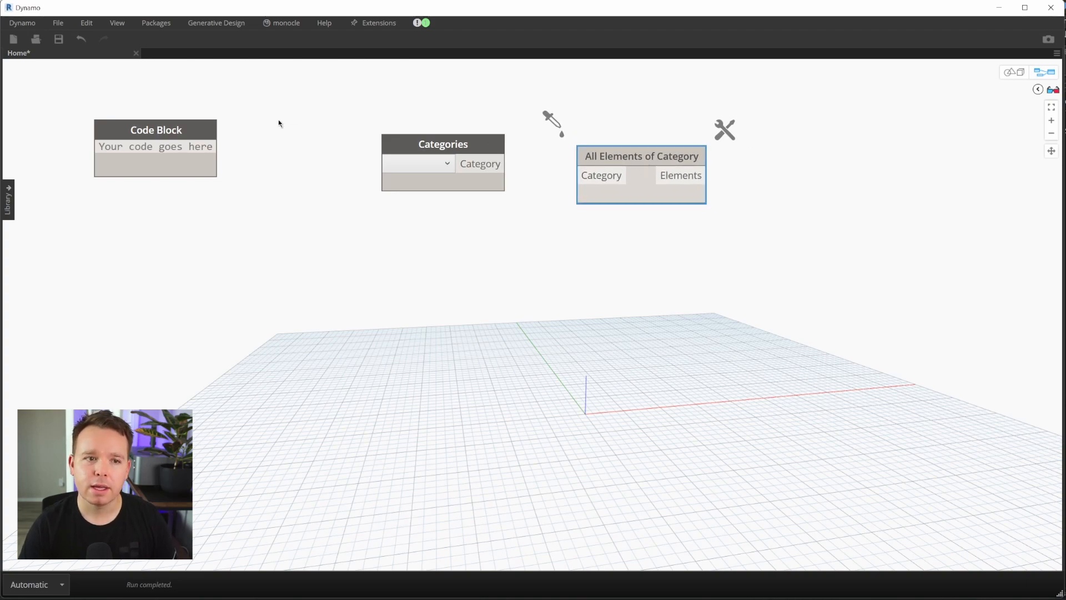
mouse_move(155, 130)
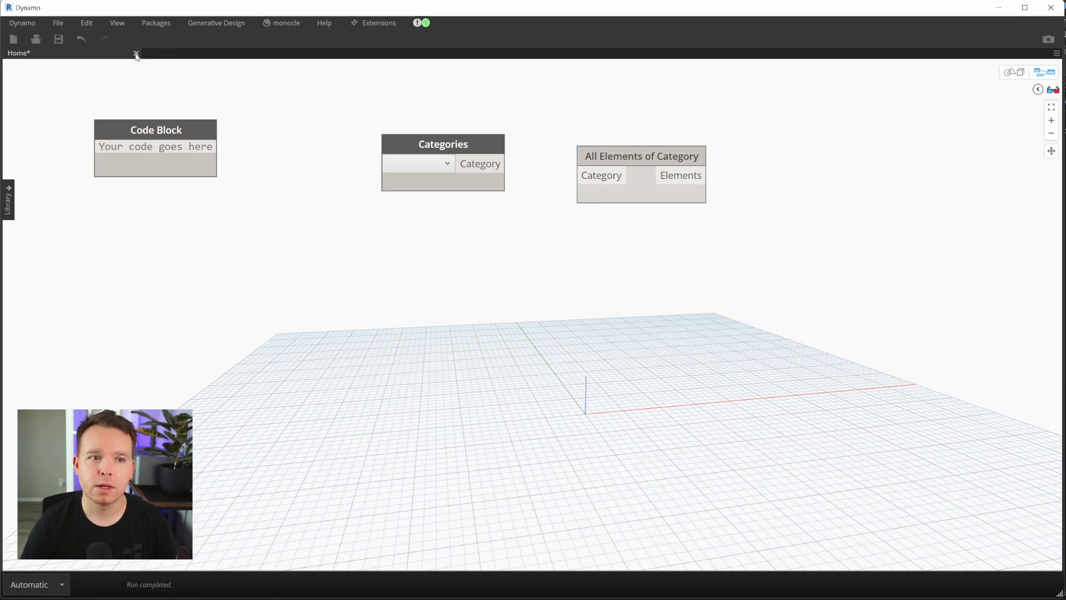
- Close the current graph and create a new blank graph from the Start page
left_click(136, 54)
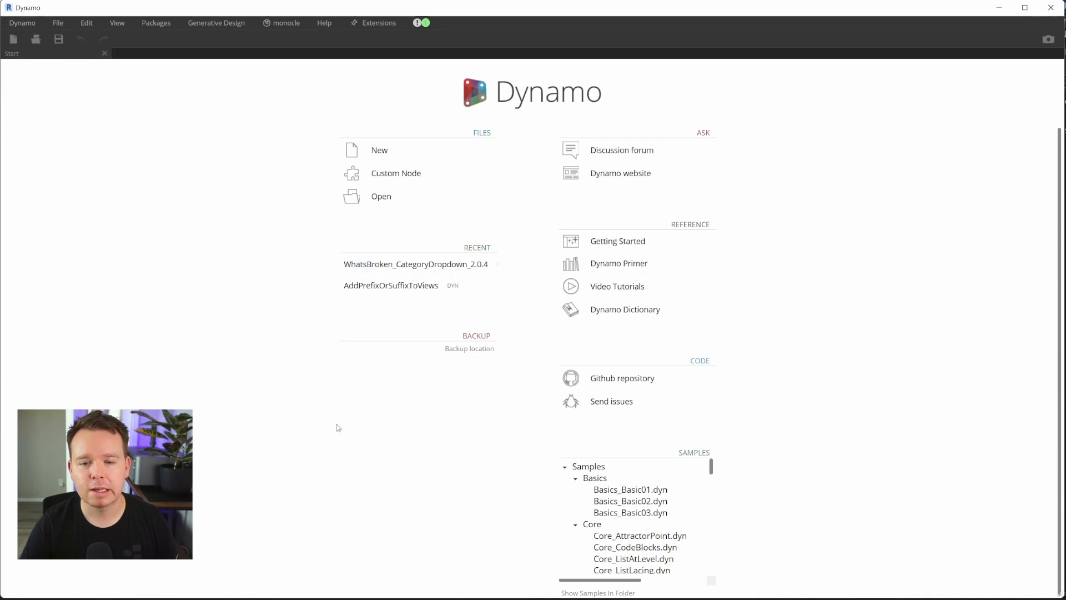
mouse_move(287, 345)
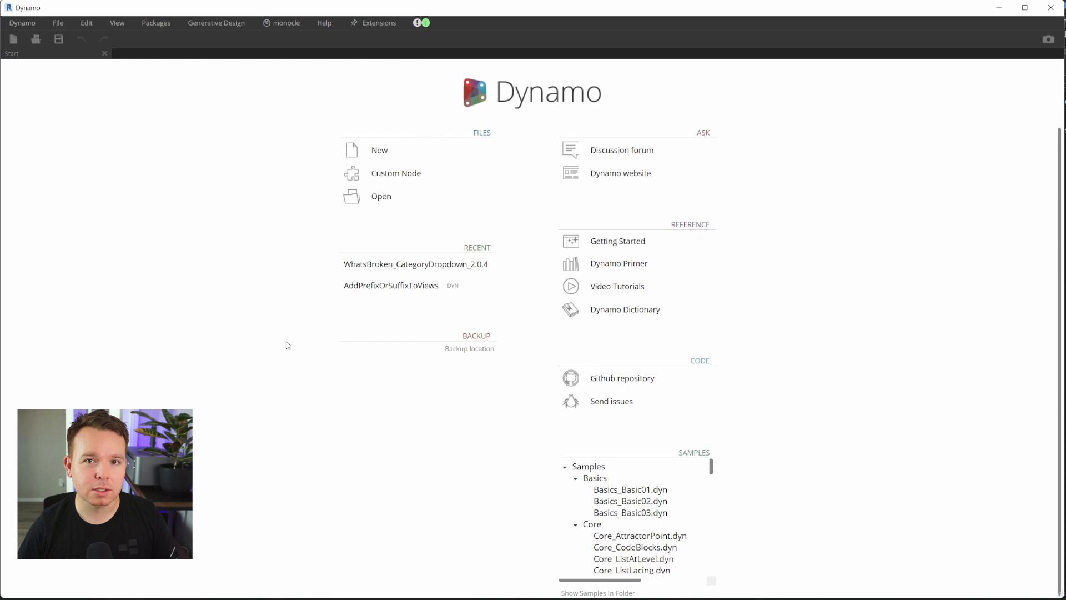
left_click(391, 285)
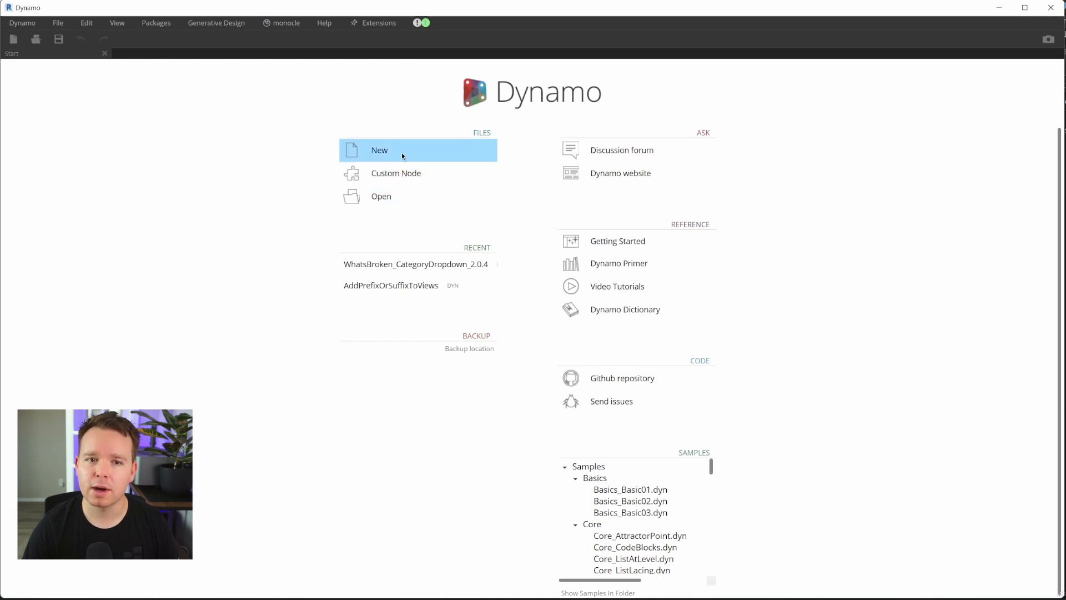
left_click(379, 149)
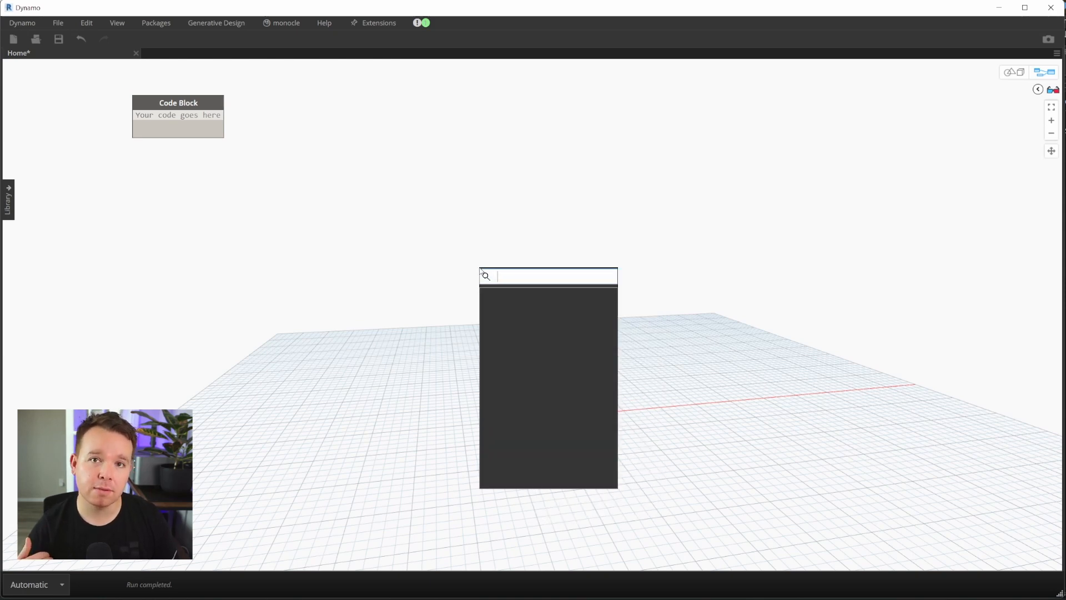
- Dismiss the empty node-search popup, leaving only the Code Block
left_click(405, 274)
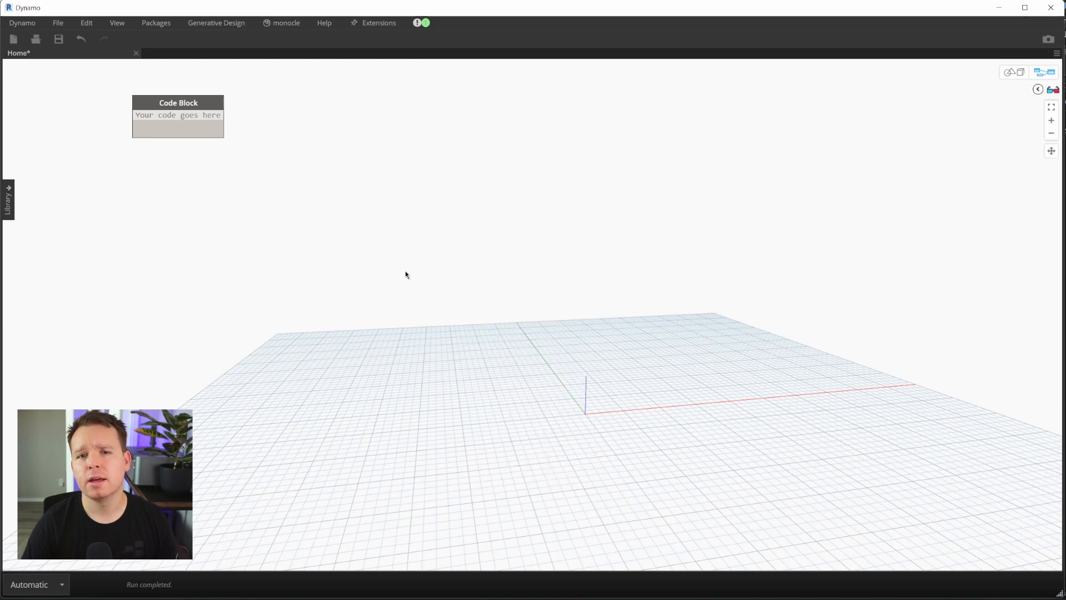